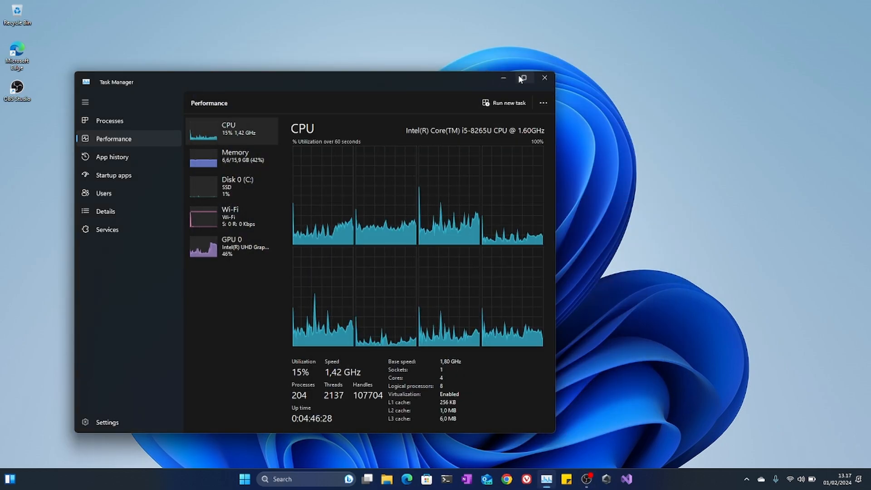
# - Maximize Task Manager on the Performance CPU page showing eight per-processor utilization graphs
pyautogui.click(521, 77)
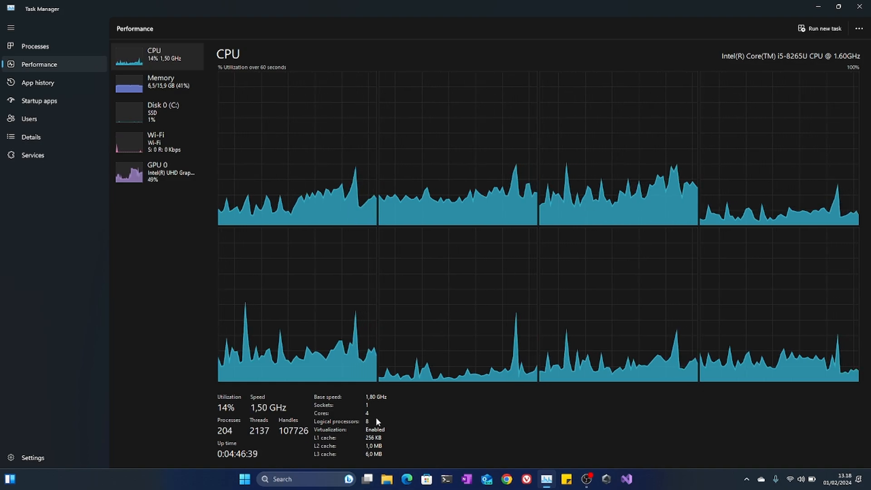
pyautogui.moveTo(419, 290)
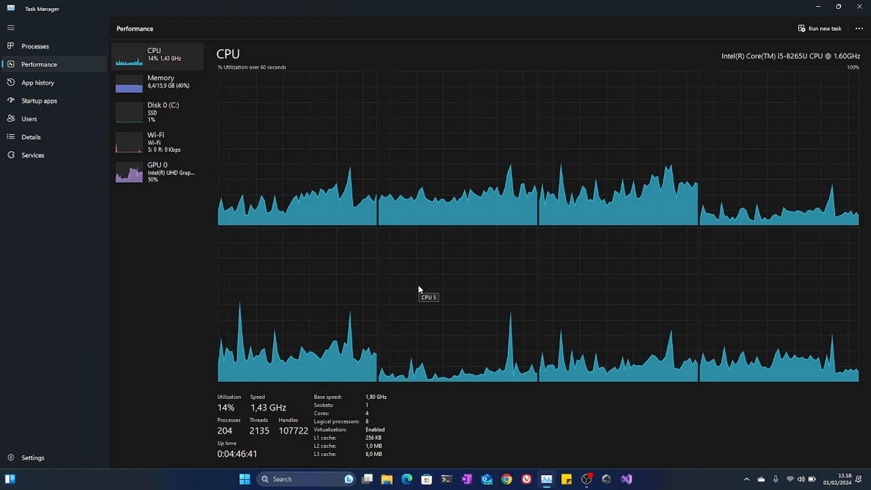
pyautogui.moveTo(335, 193)
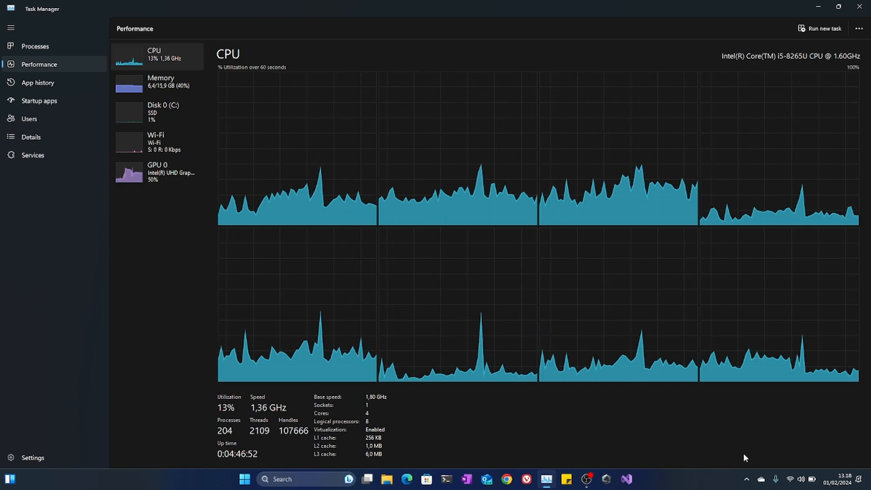
pyautogui.click(790, 479)
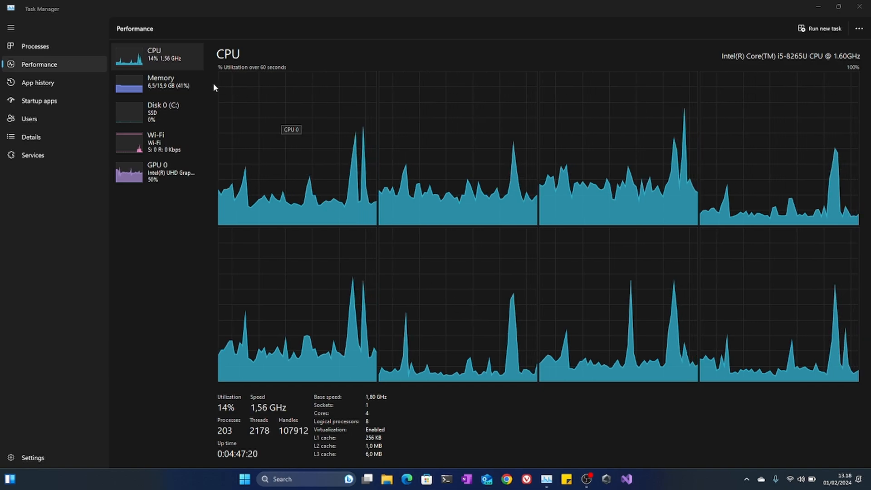
# - Review Memory (16,0 GB, 2400 MHz, 2 of 2 slots), then show the Disk 0 (C:) page
pyautogui.click(158, 83)
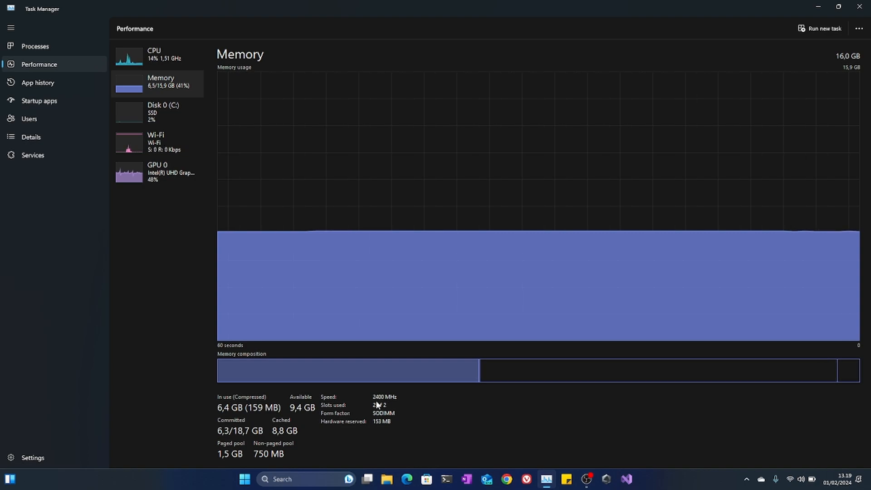
pyautogui.moveTo(378, 404)
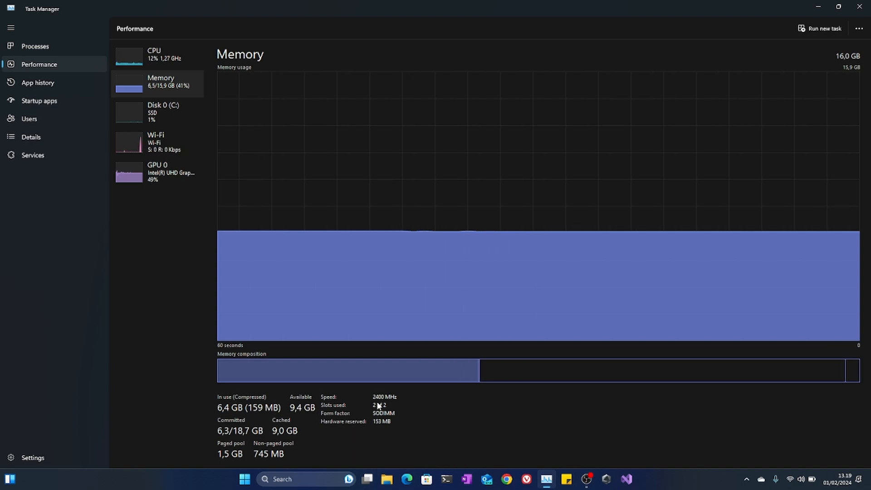
pyautogui.moveTo(304, 289)
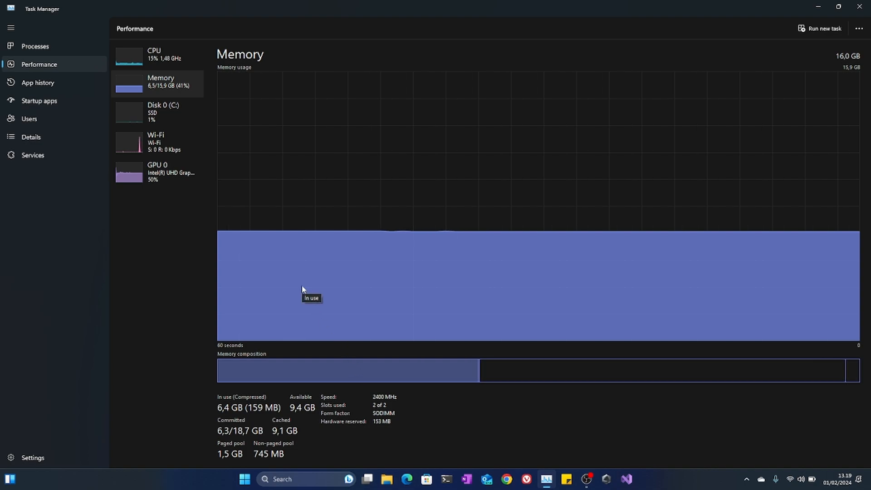
pyautogui.moveTo(186, 122)
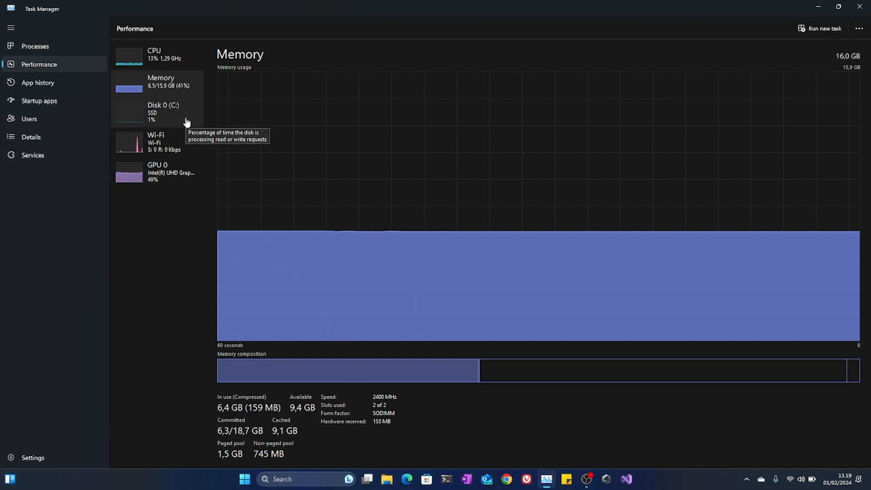
pyautogui.click(163, 111)
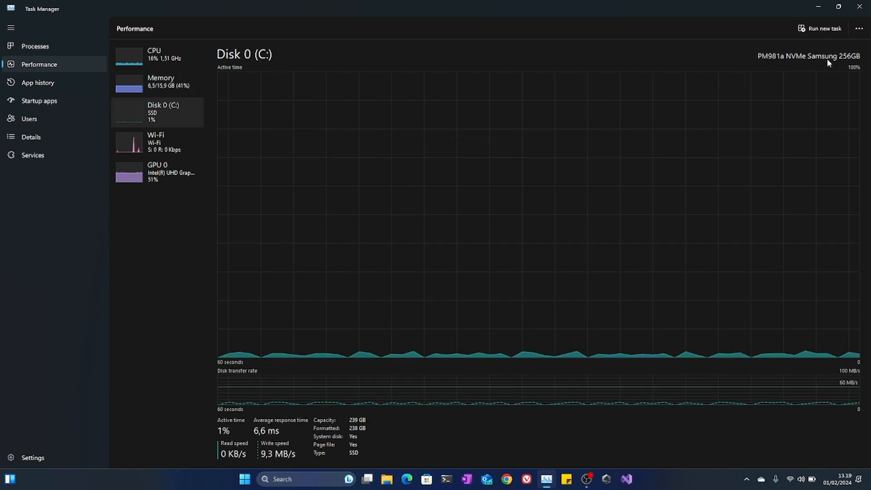
pyautogui.moveTo(681, 64)
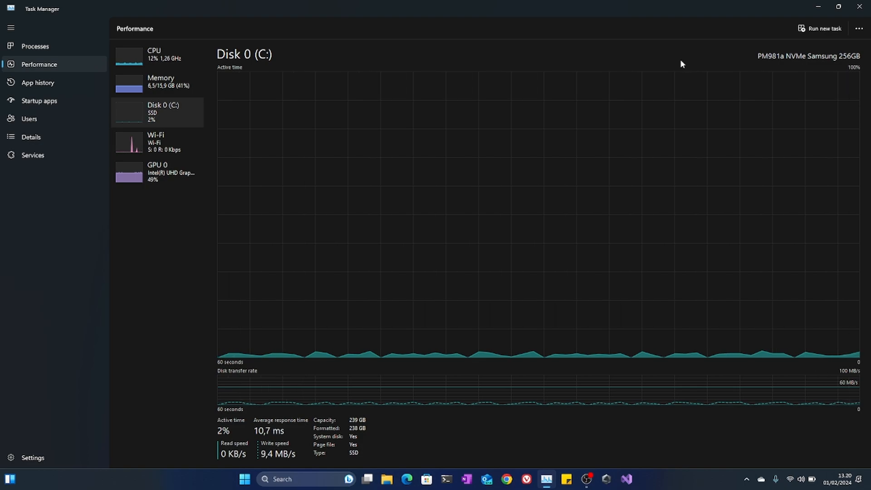
pyautogui.moveTo(377, 230)
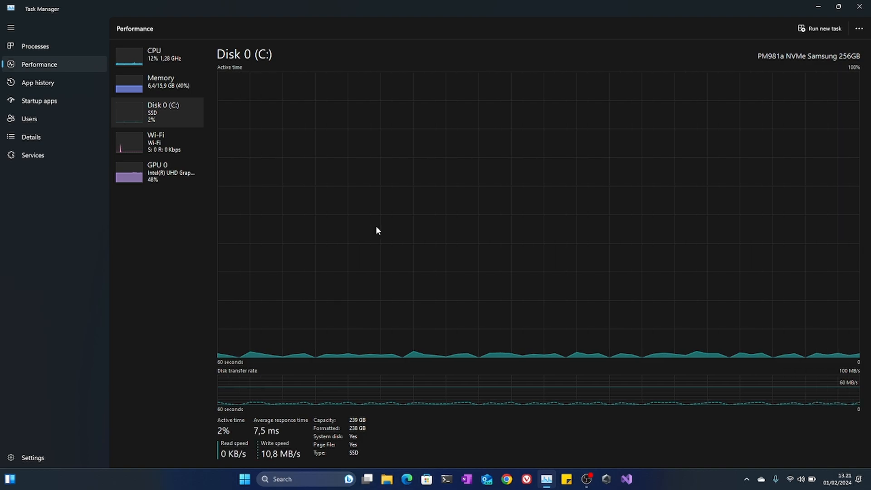
pyautogui.click(157, 172)
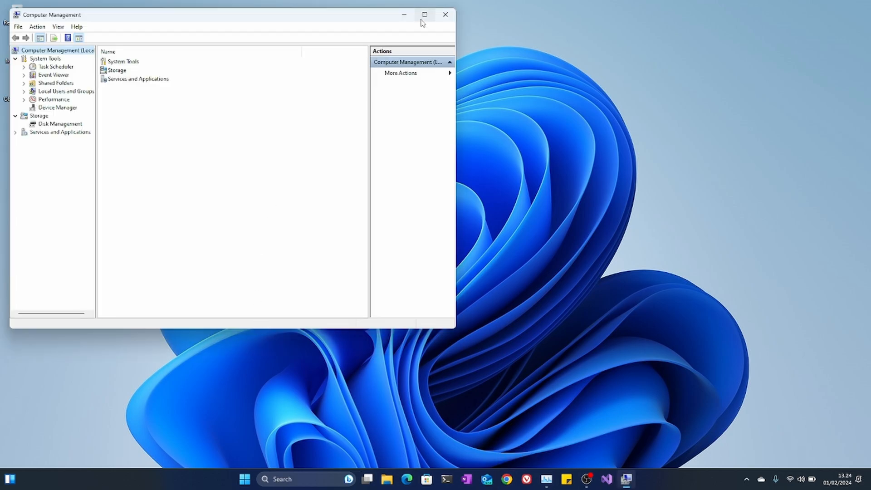
# - Maximize the Computer Management window with its System Tools and Storage tree expanded
pyautogui.click(424, 15)
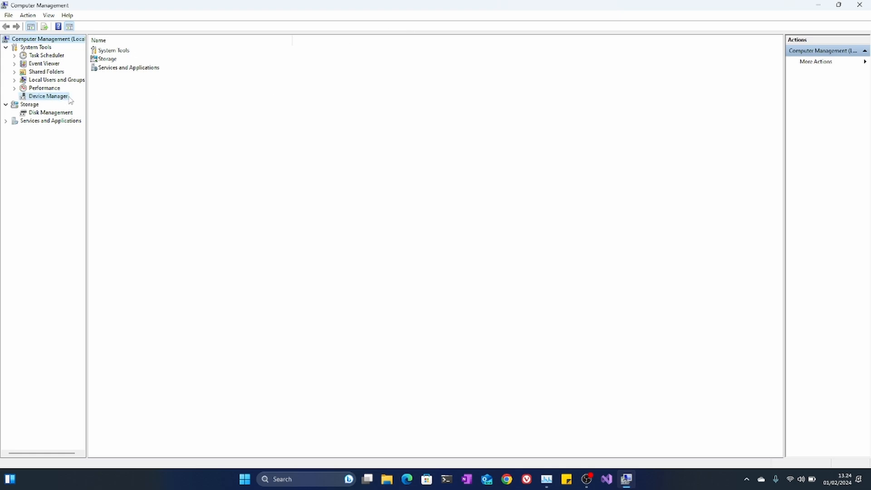
# - Show Device Manager and expand Biometric devices to reveal the fingerprint and facial recognition devices
pyautogui.click(48, 95)
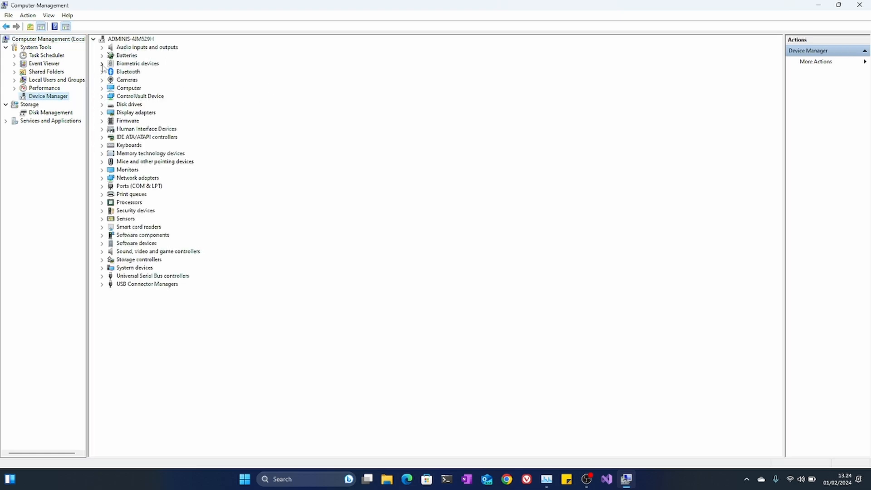
pyautogui.click(102, 64)
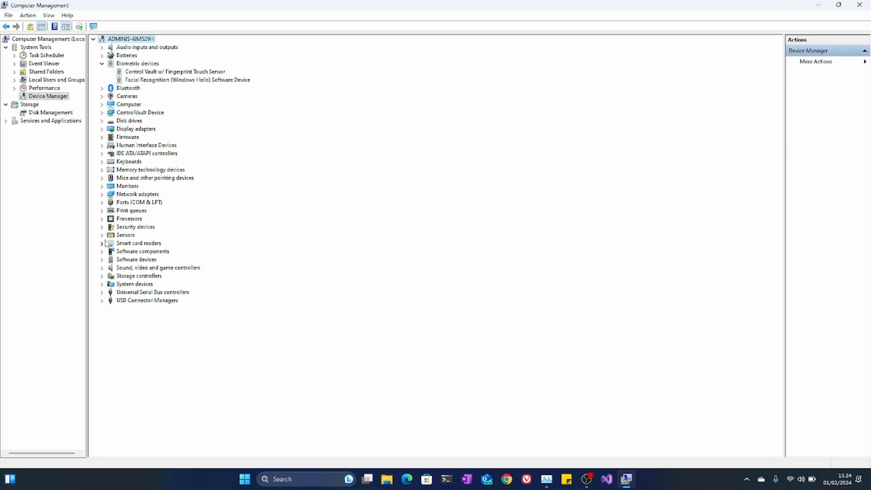
# - Expand Sensors, check the DW5820e Location Sensor's properties, and expand Network adapters
pyautogui.click(101, 235)
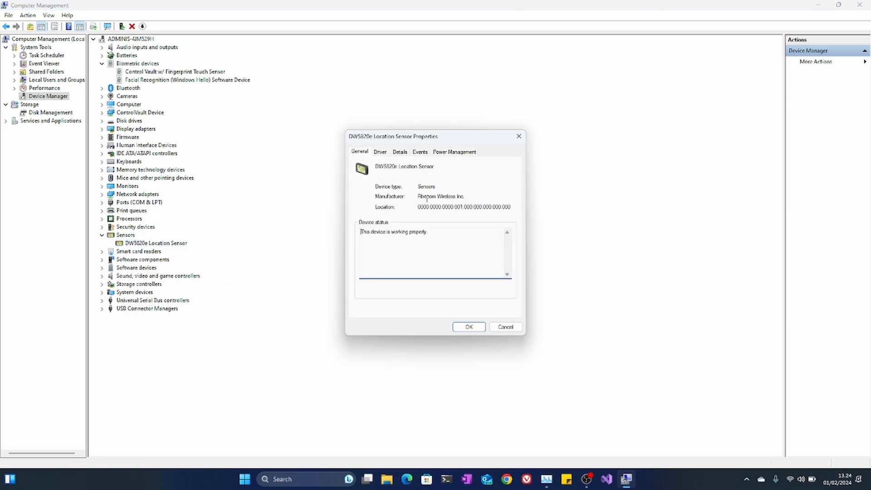
pyautogui.moveTo(467, 196)
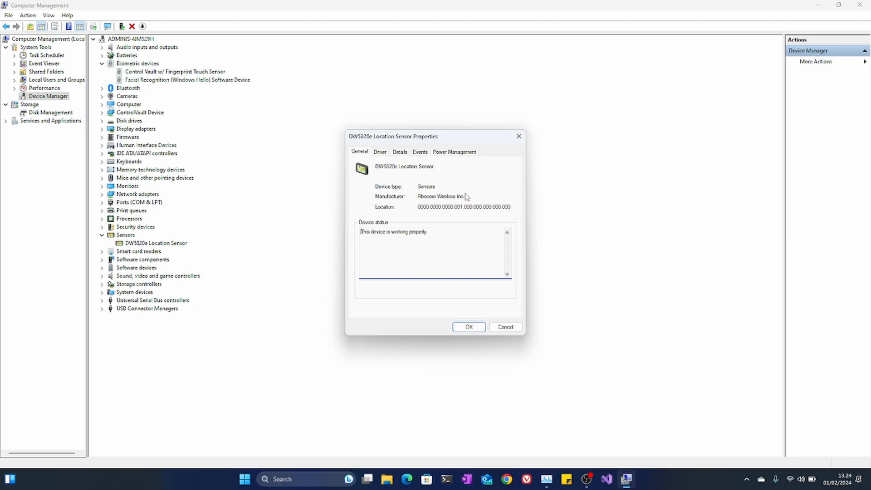
pyautogui.click(468, 326)
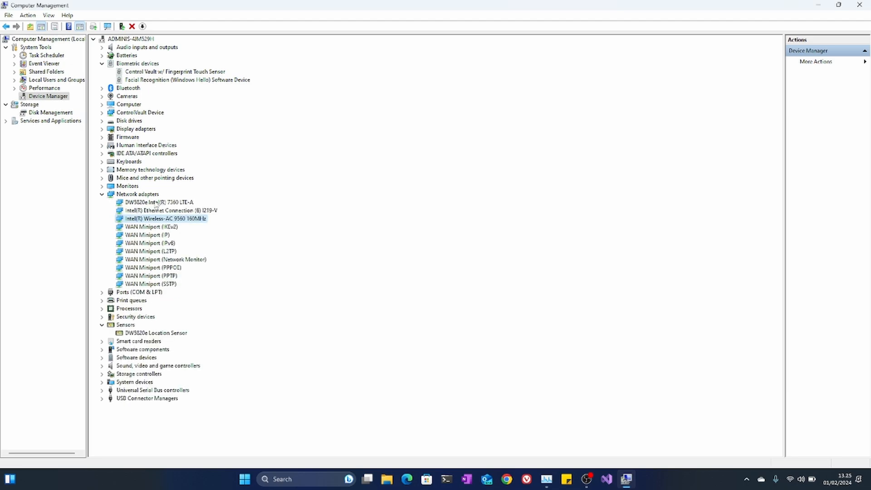
# - Return to Task Manager and show the GPU 0 Intel UHD Graphics 620 performance page
pyautogui.click(155, 332)
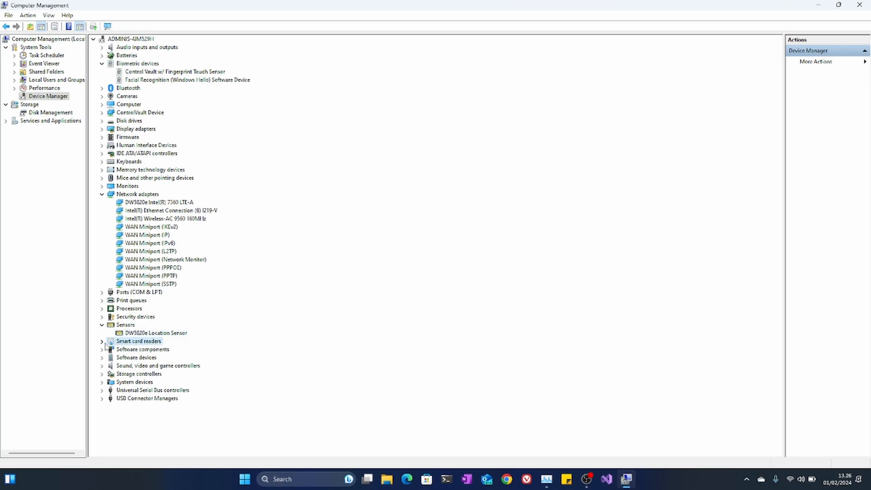
pyautogui.click(858, 5)
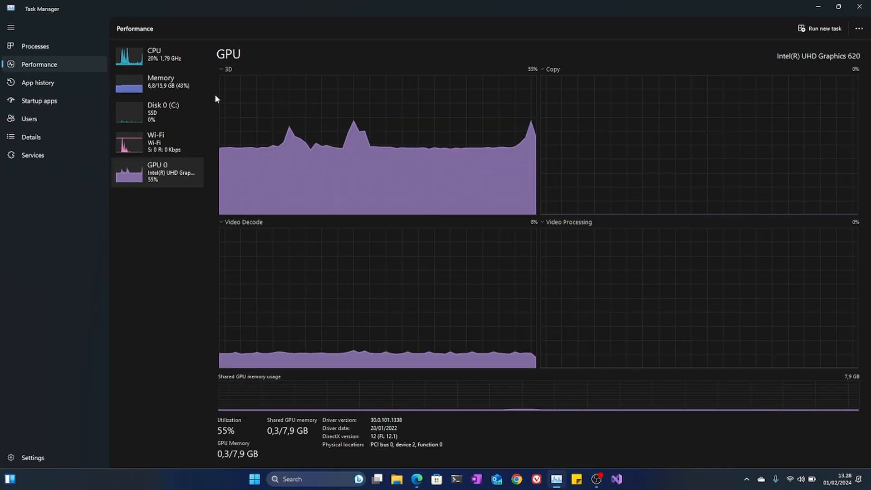
# - Go back to the CPU overview and minimize Task Manager, leaving the browser's new tab page
pyautogui.click(157, 55)
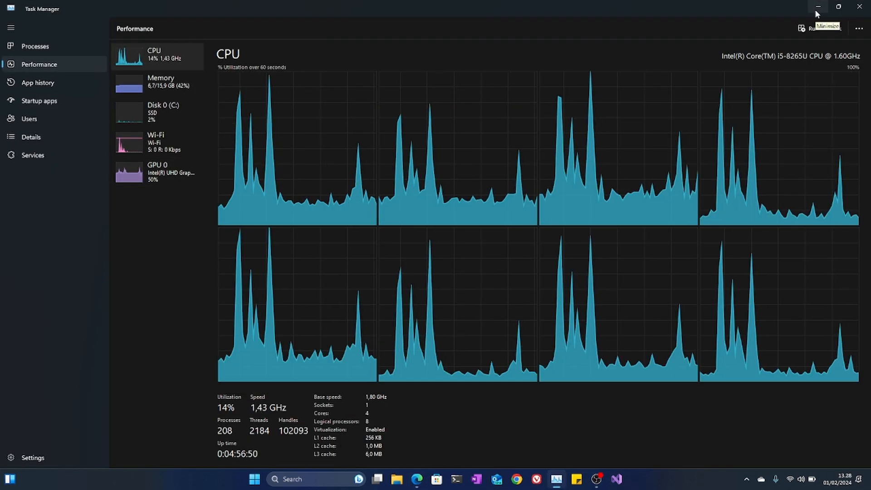
pyautogui.click(816, 6)
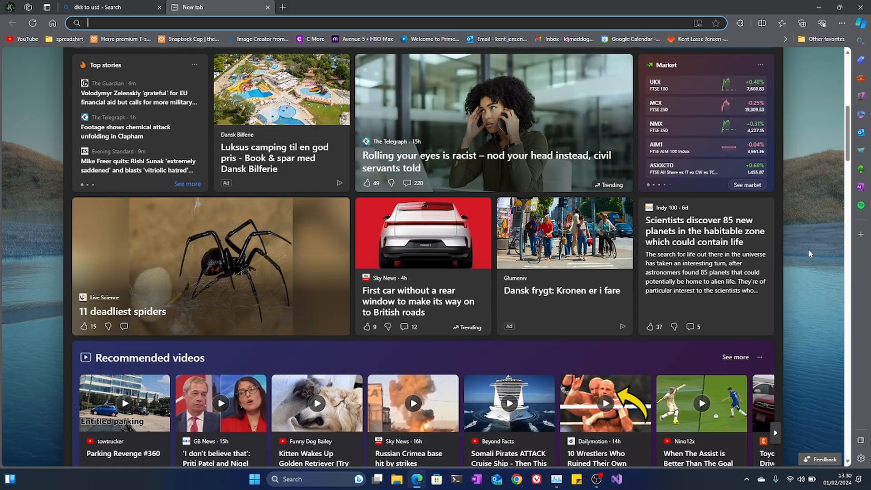